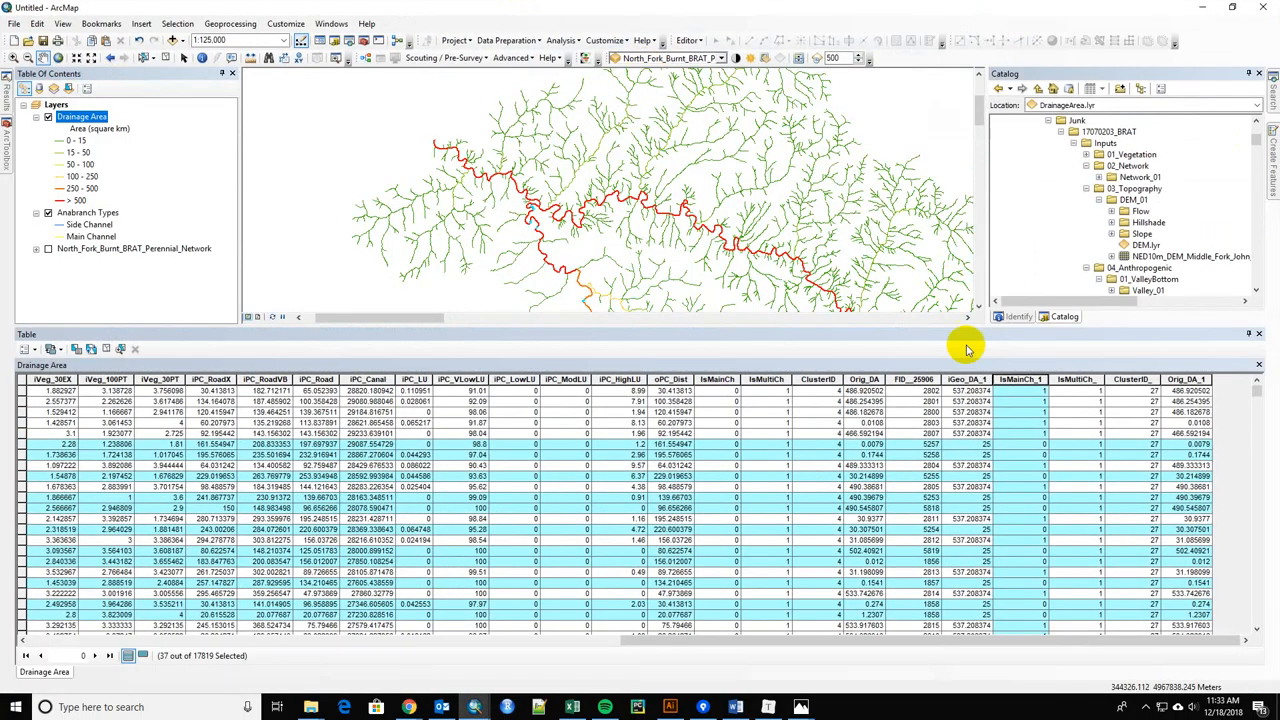
pyautogui.moveTo(790, 325)
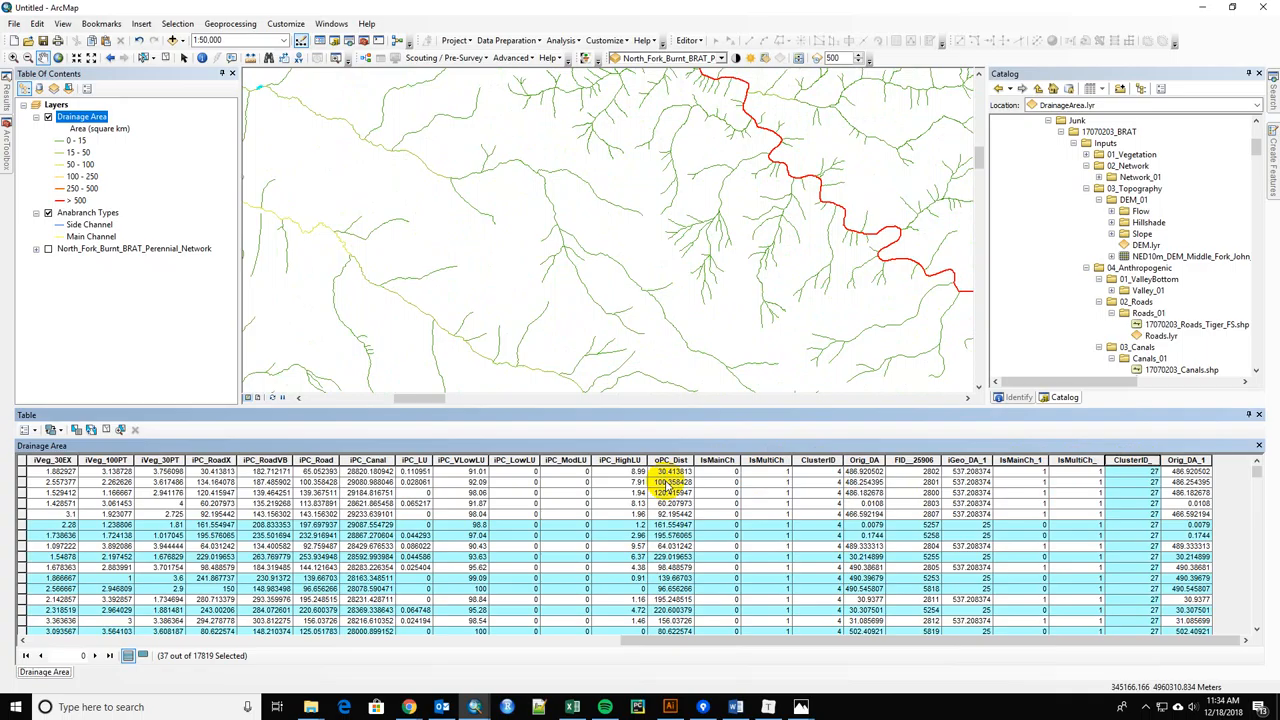
# Clear the selection and calculate IsMainCh as [IsMainCh_1] for all records.
pyautogui.click(716, 460)
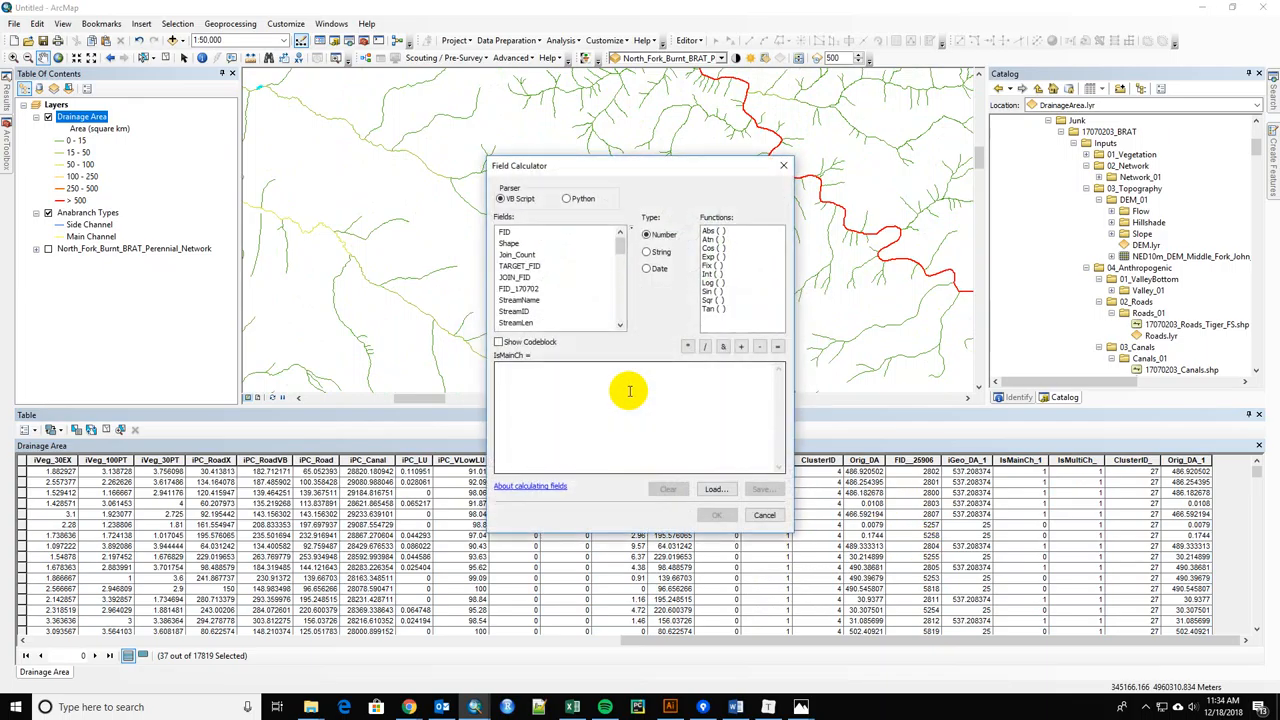
pyautogui.scroll(-3)
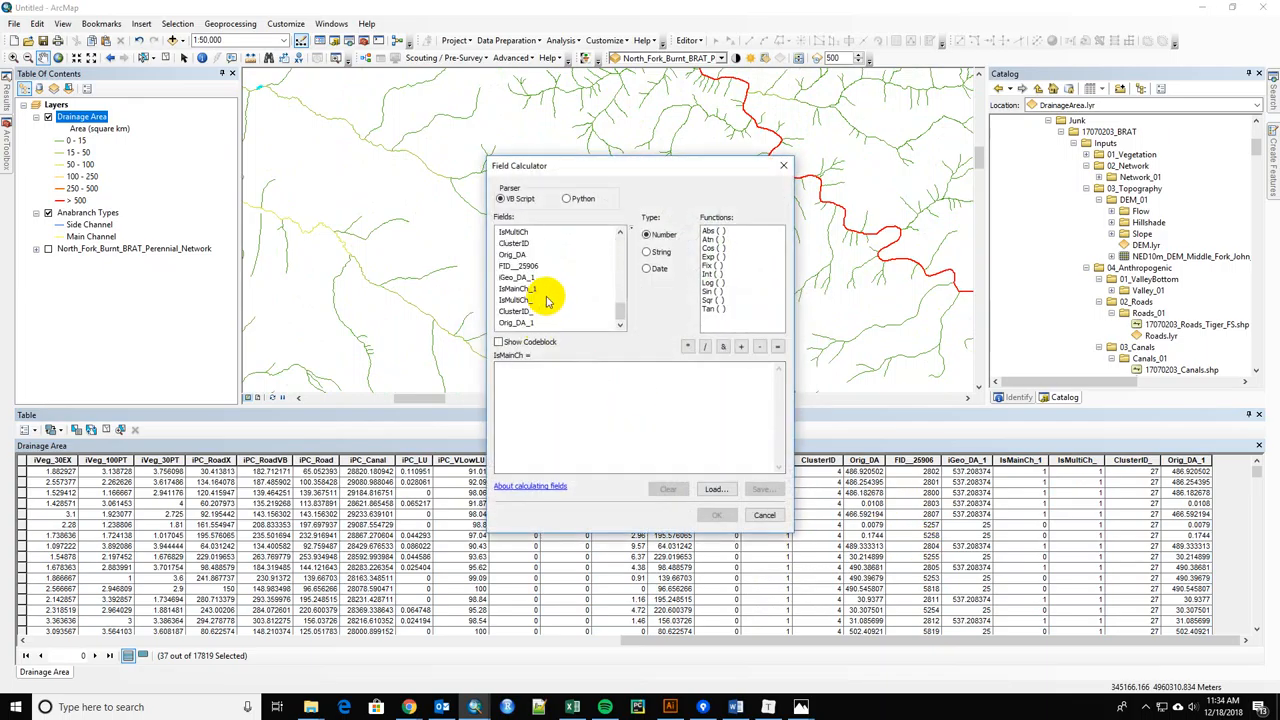
pyautogui.moveTo(537, 289)
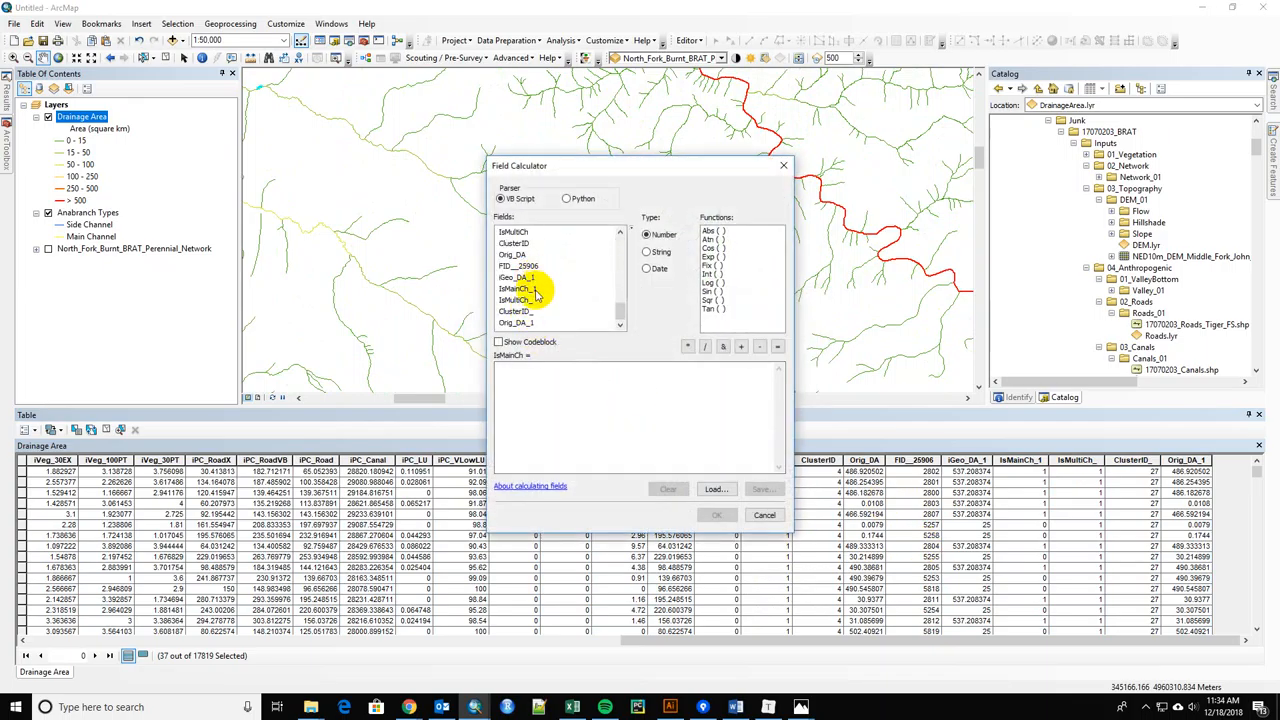
pyautogui.click(518, 289)
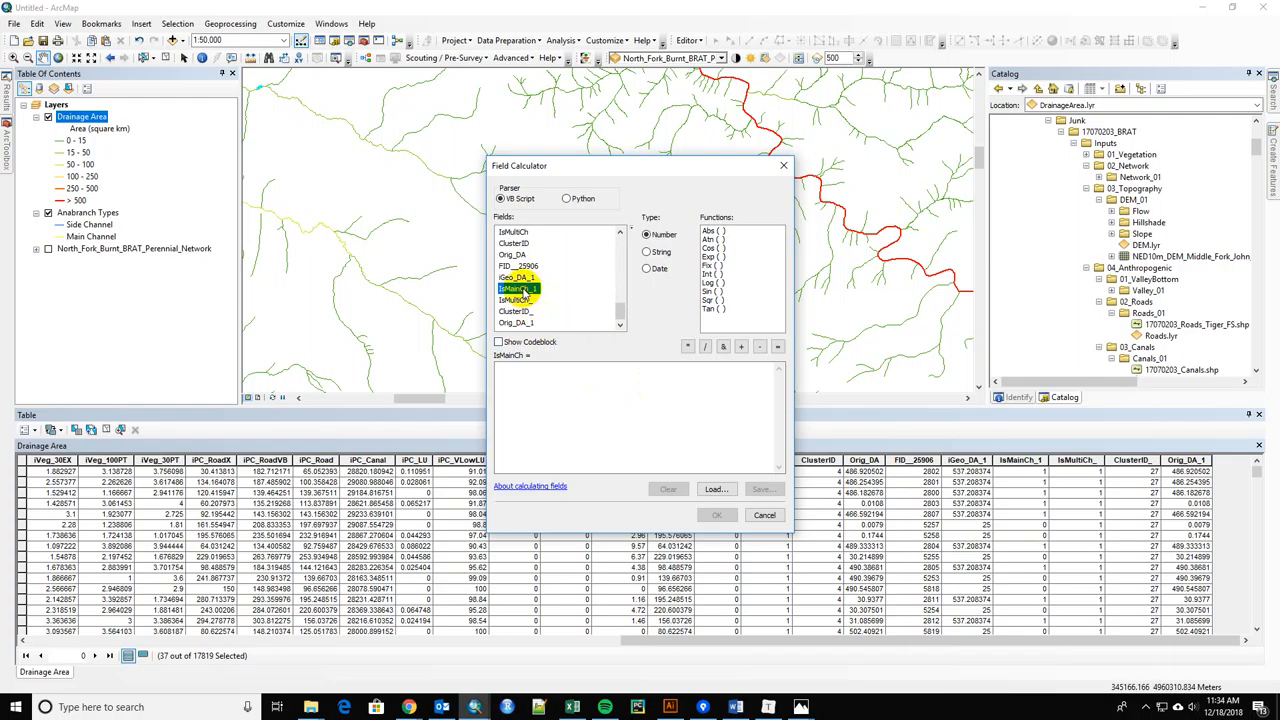
pyautogui.click(716, 514)
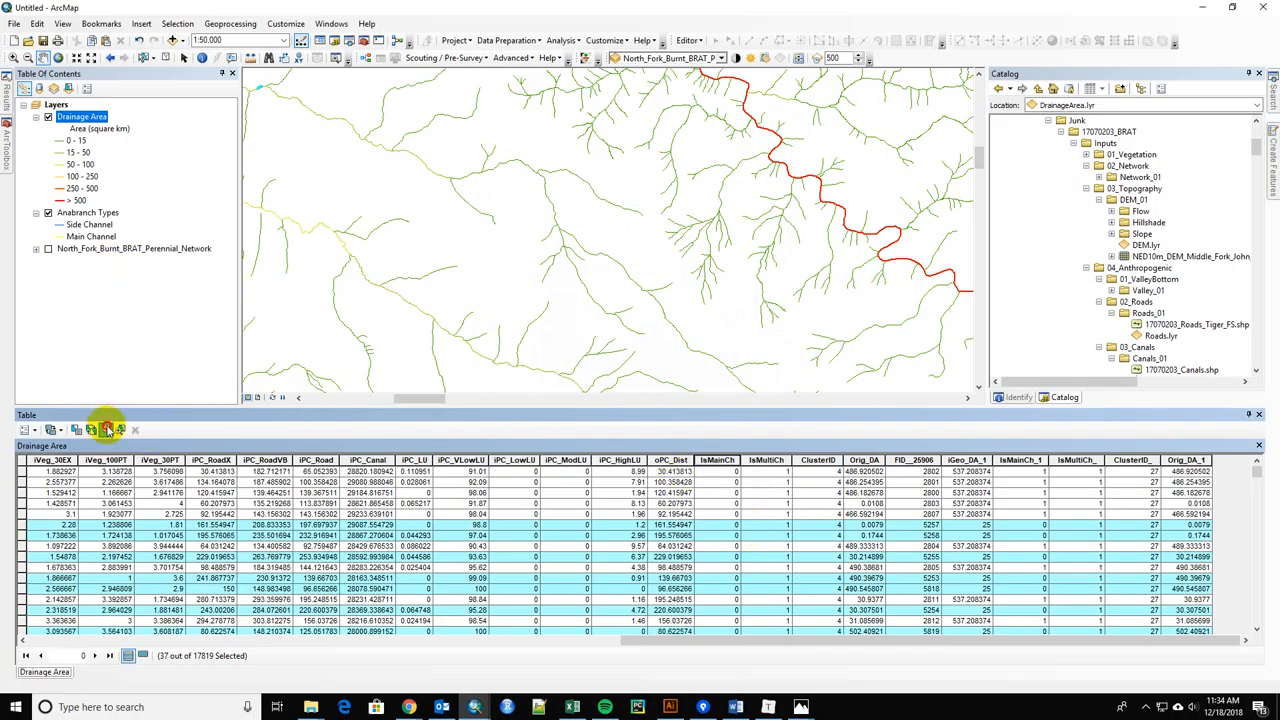
pyautogui.rightClick(716, 460)
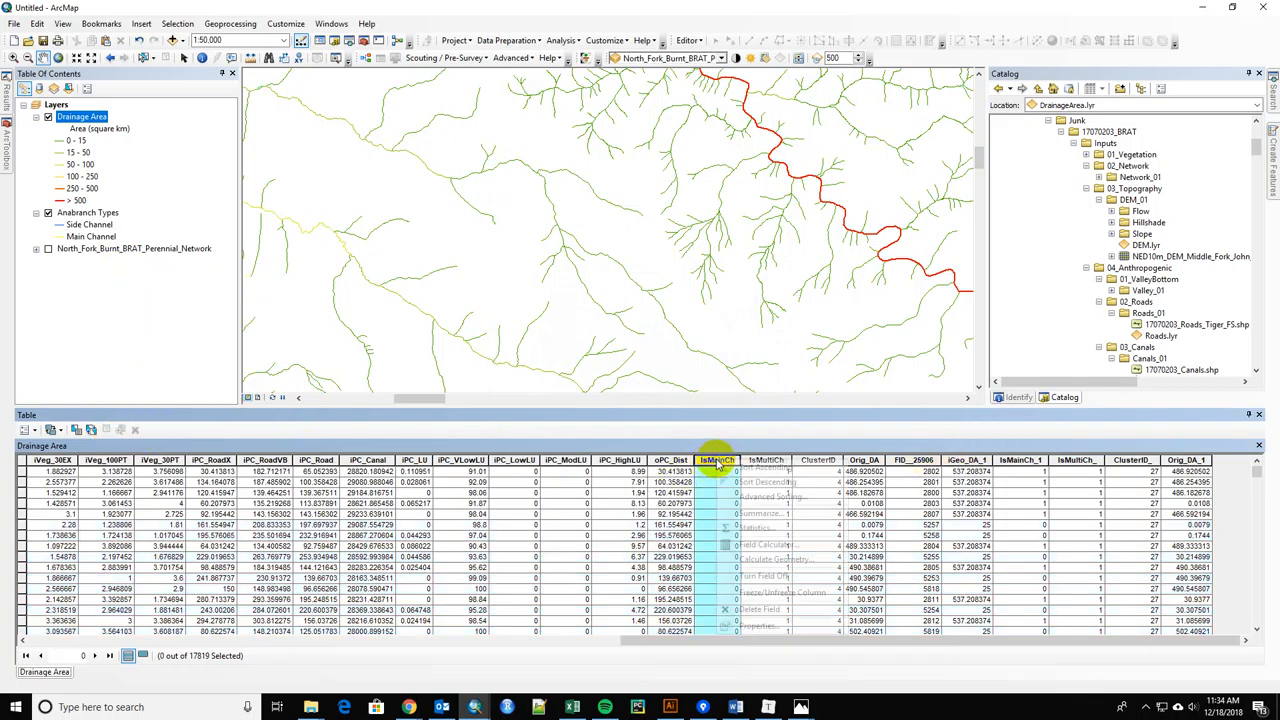
pyautogui.moveTo(768, 544)
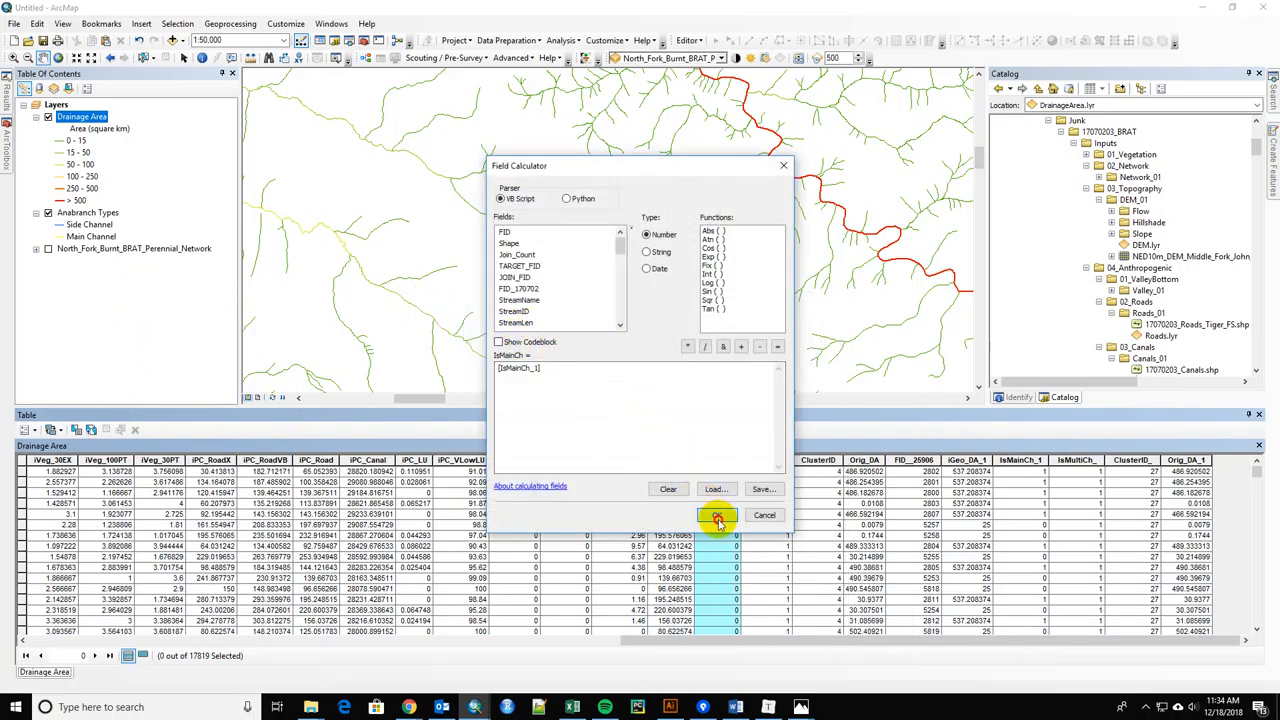
pyautogui.click(717, 515)
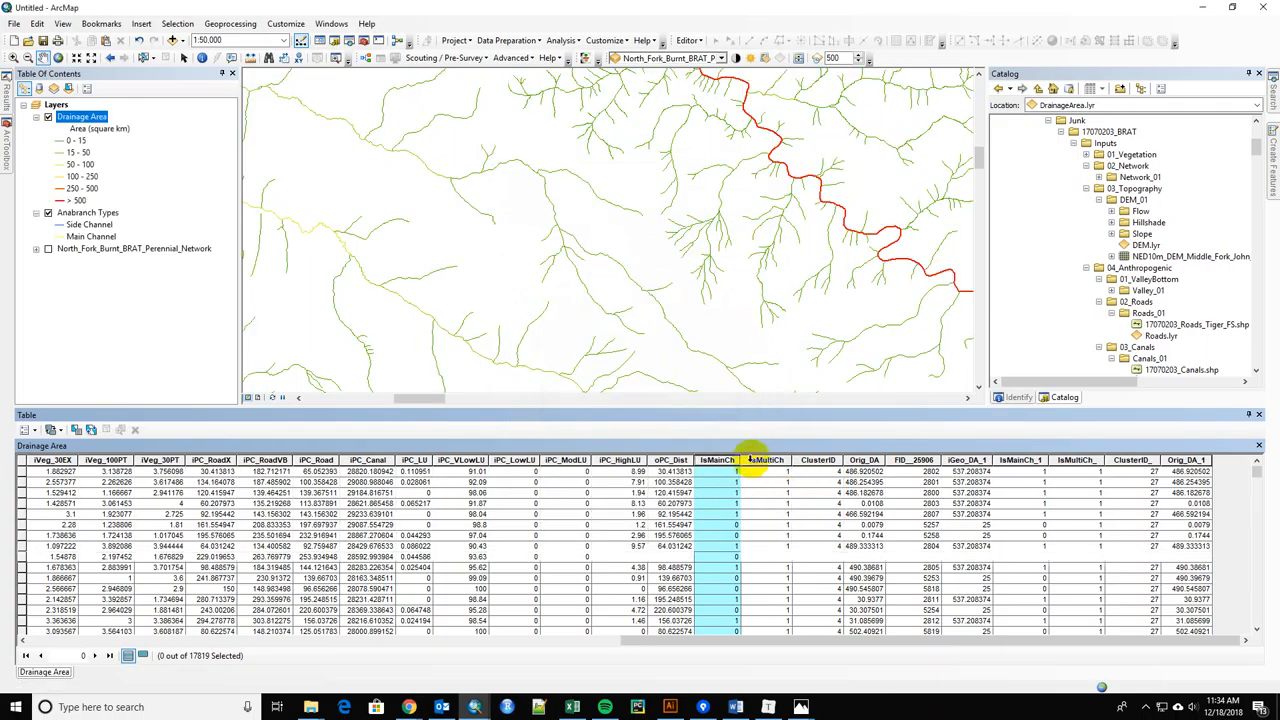
# Calculate IsMultiCh as [IsMultiCh_] using the Field Calculator.
pyautogui.rightClick(765, 460)
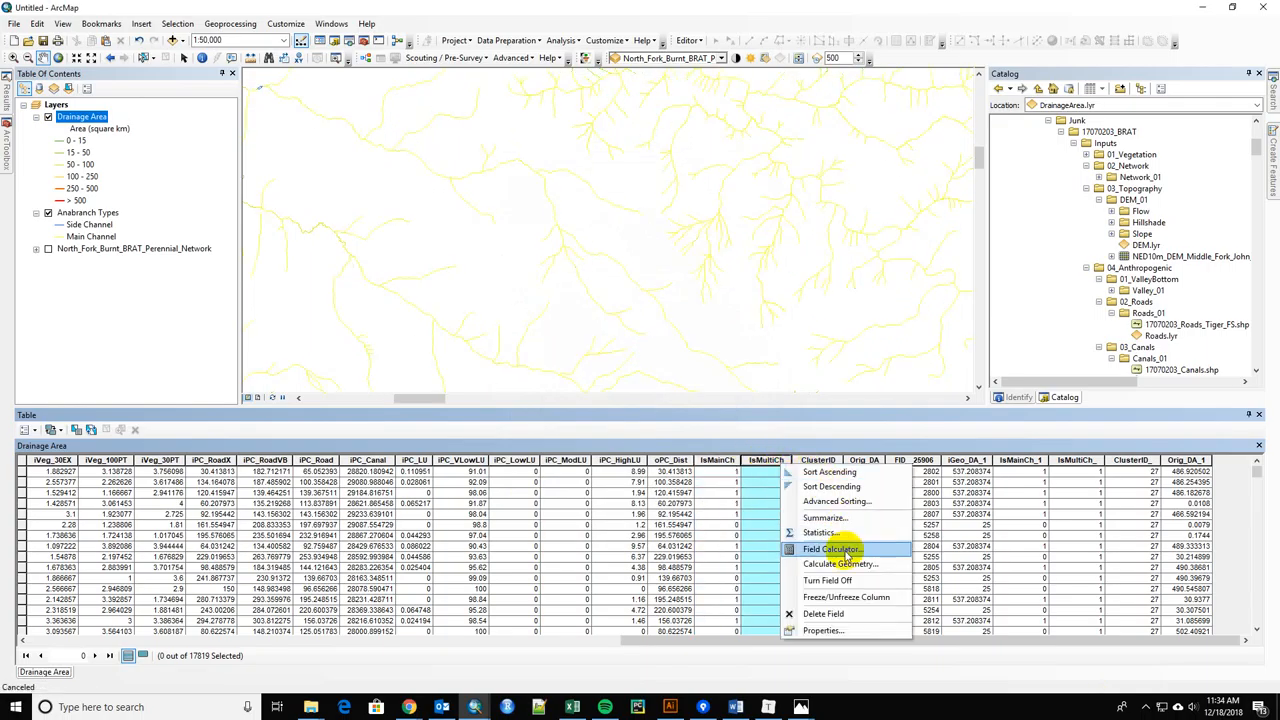
pyautogui.click(831, 548)
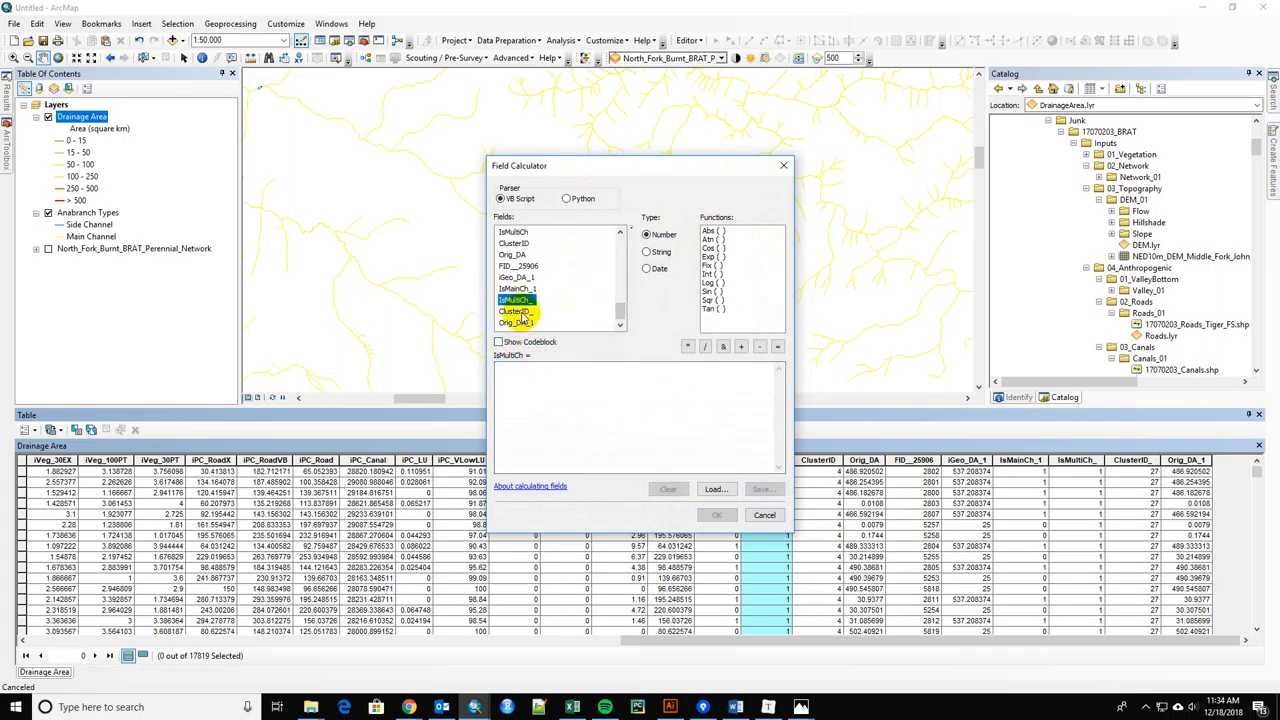
pyautogui.click(717, 515)
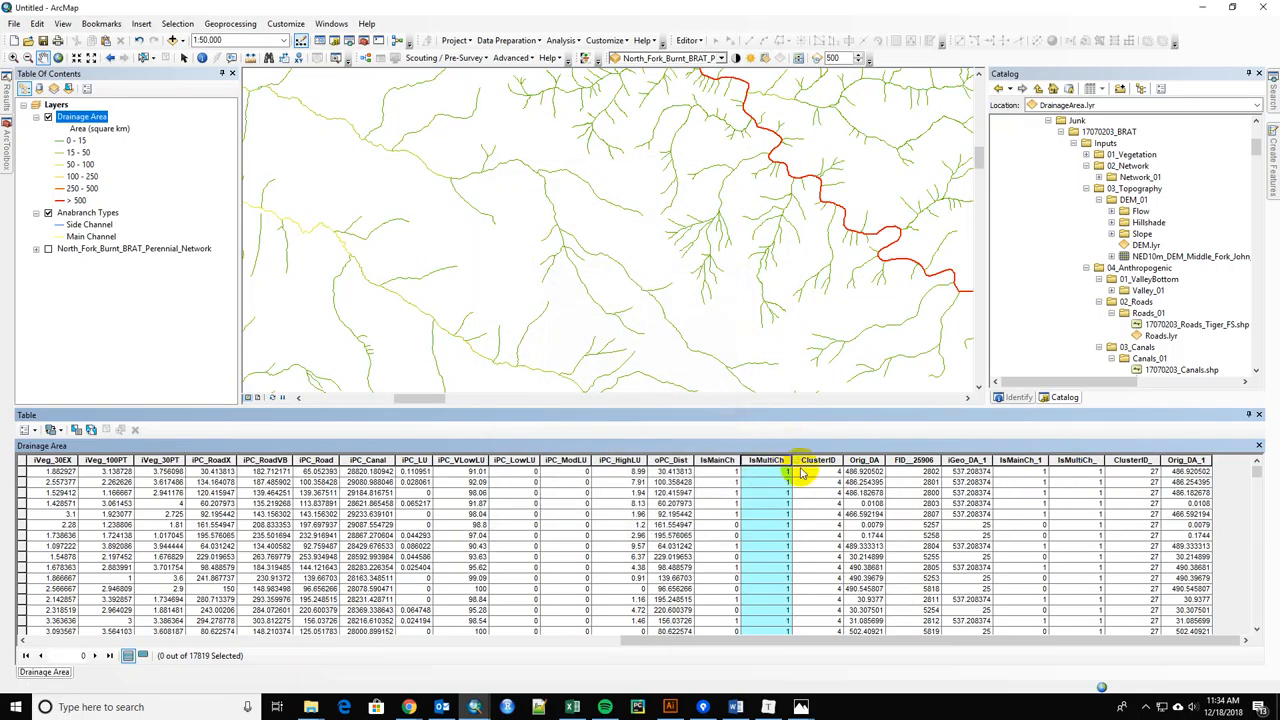
# Accept the edit-session warning and calculate ClusterID as [ClusterID_].
pyautogui.rightClick(817, 460)
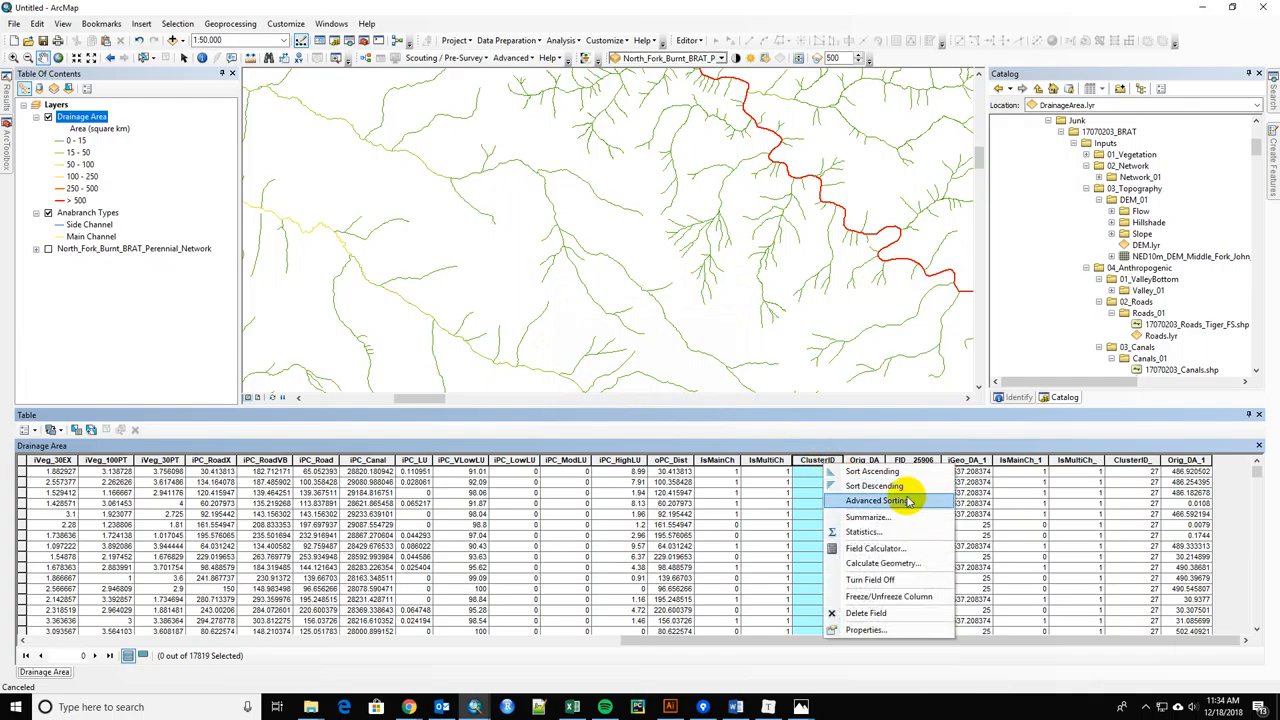
pyautogui.click(875, 548)
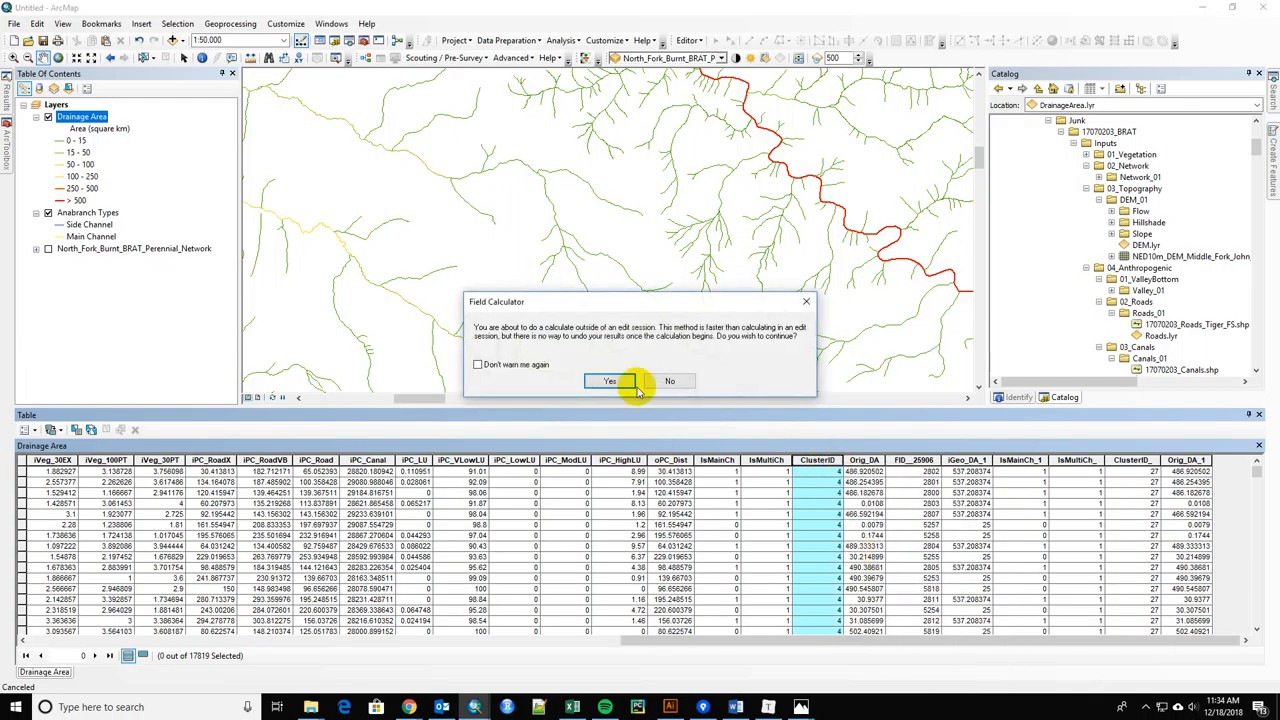
pyautogui.click(610, 381)
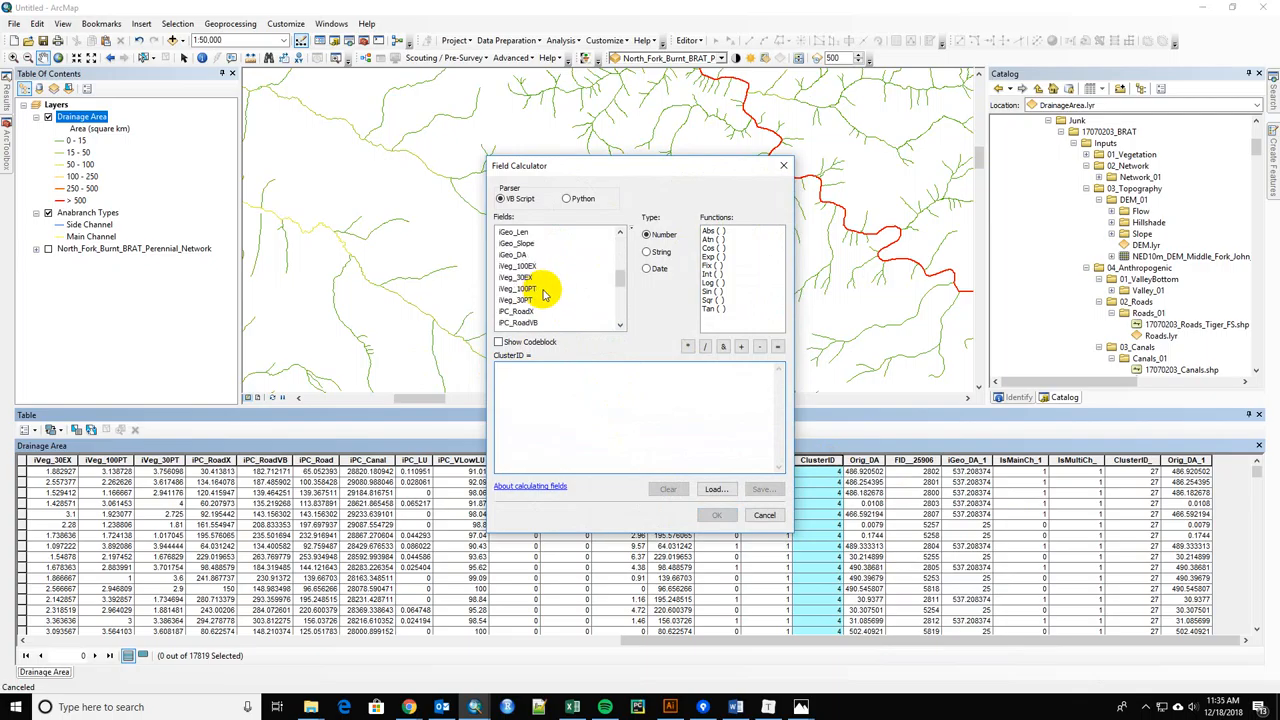
pyautogui.scroll(-3)
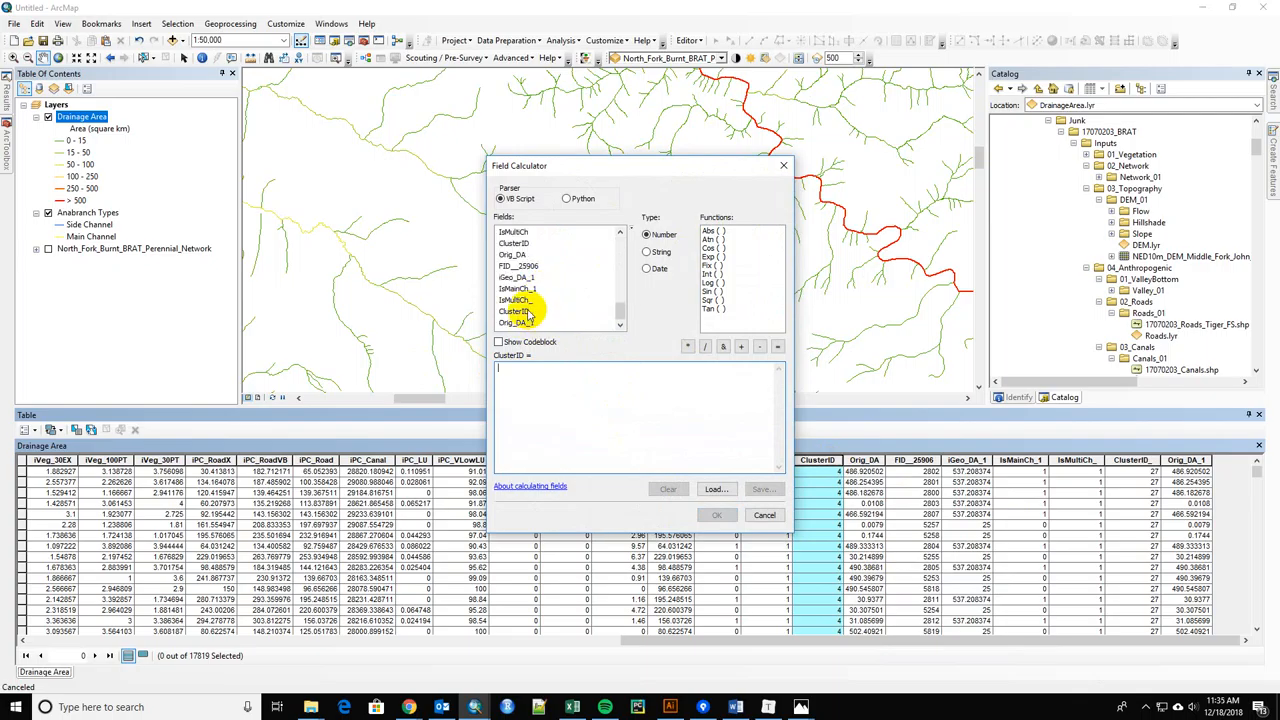
pyautogui.doubleClick(520, 311)
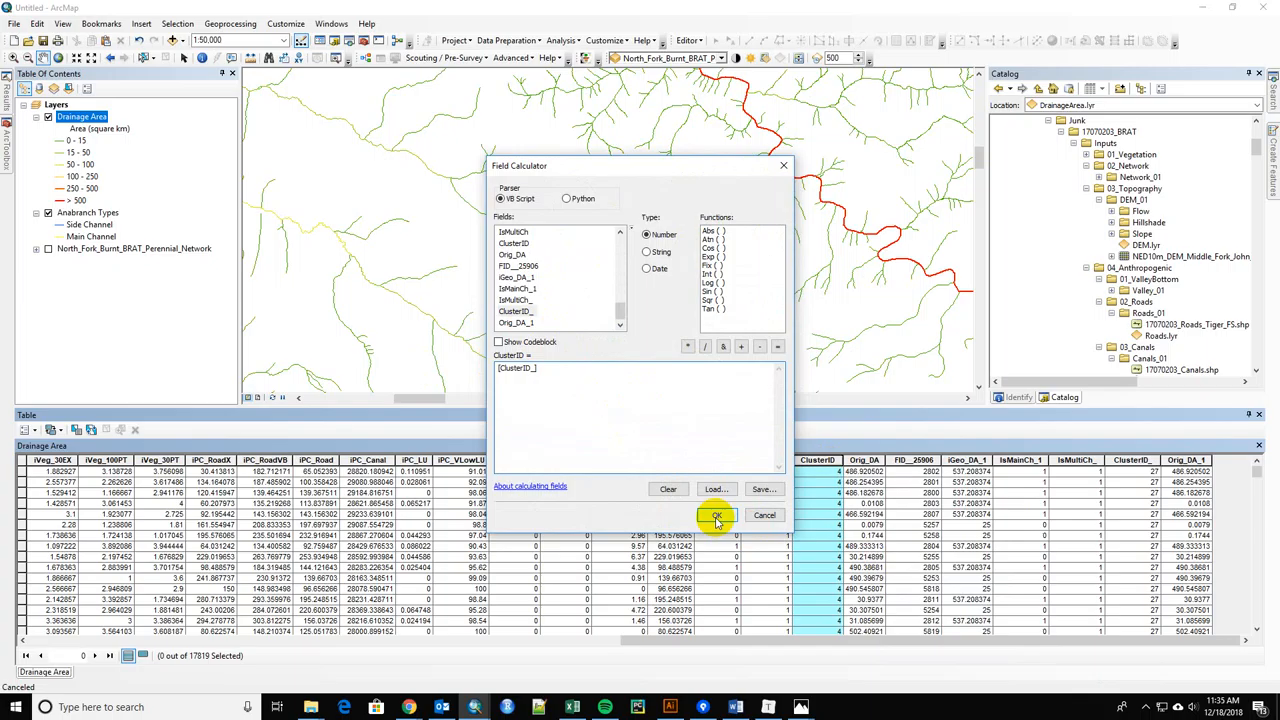
pyautogui.click(716, 515)
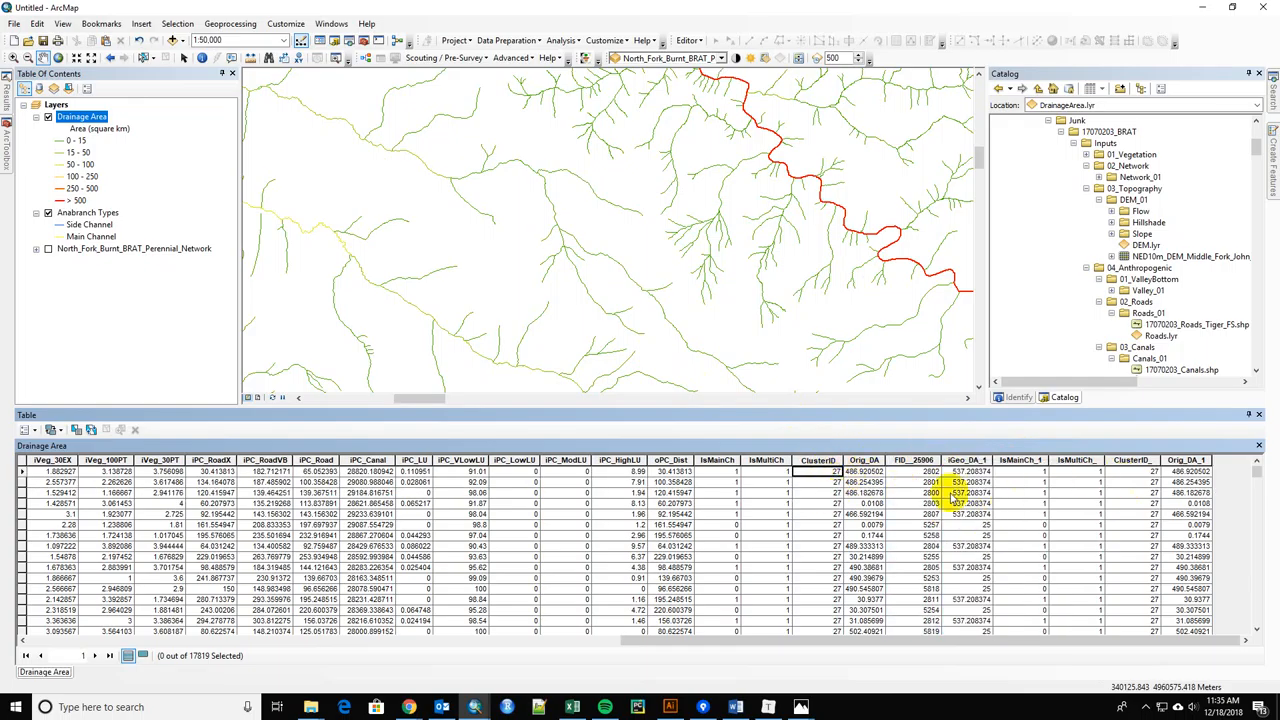
# Delete the joined fields Orig_DA_1, IsMultiCh_, IsMainCh_1, iGeo_DA_1 and FID__25906.
pyautogui.click(1186, 460)
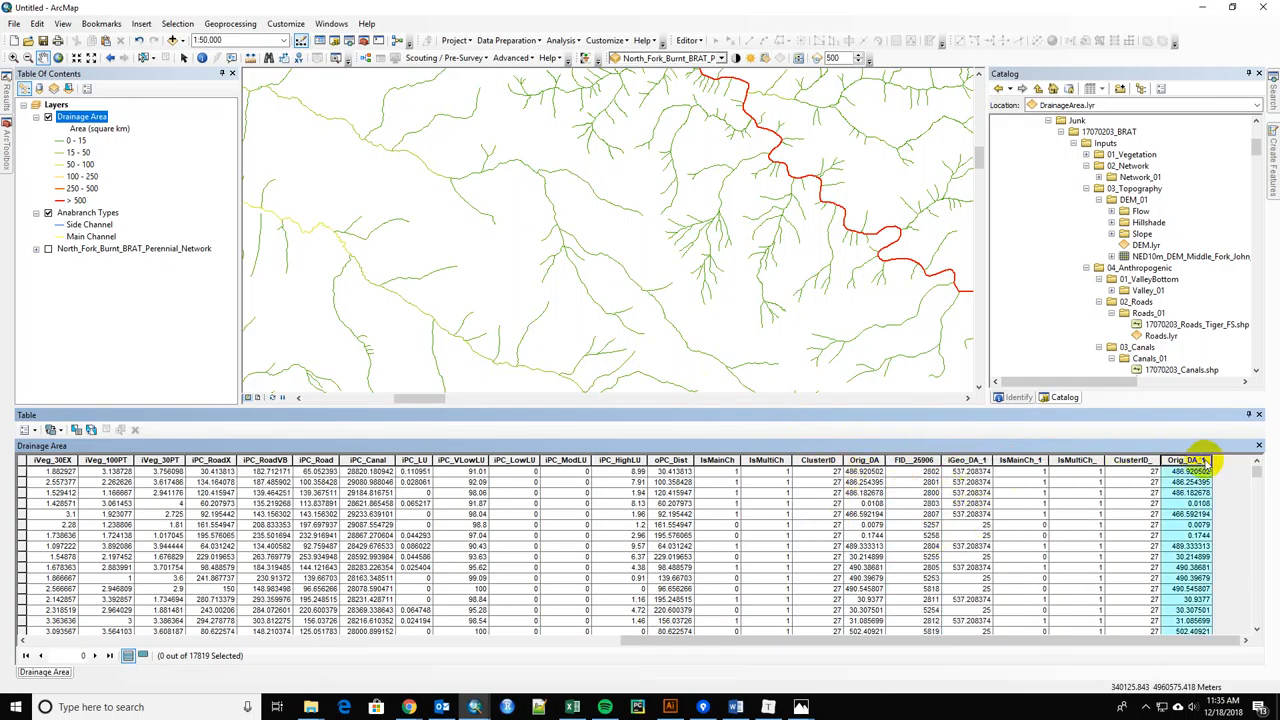
pyautogui.rightClick(1185, 460)
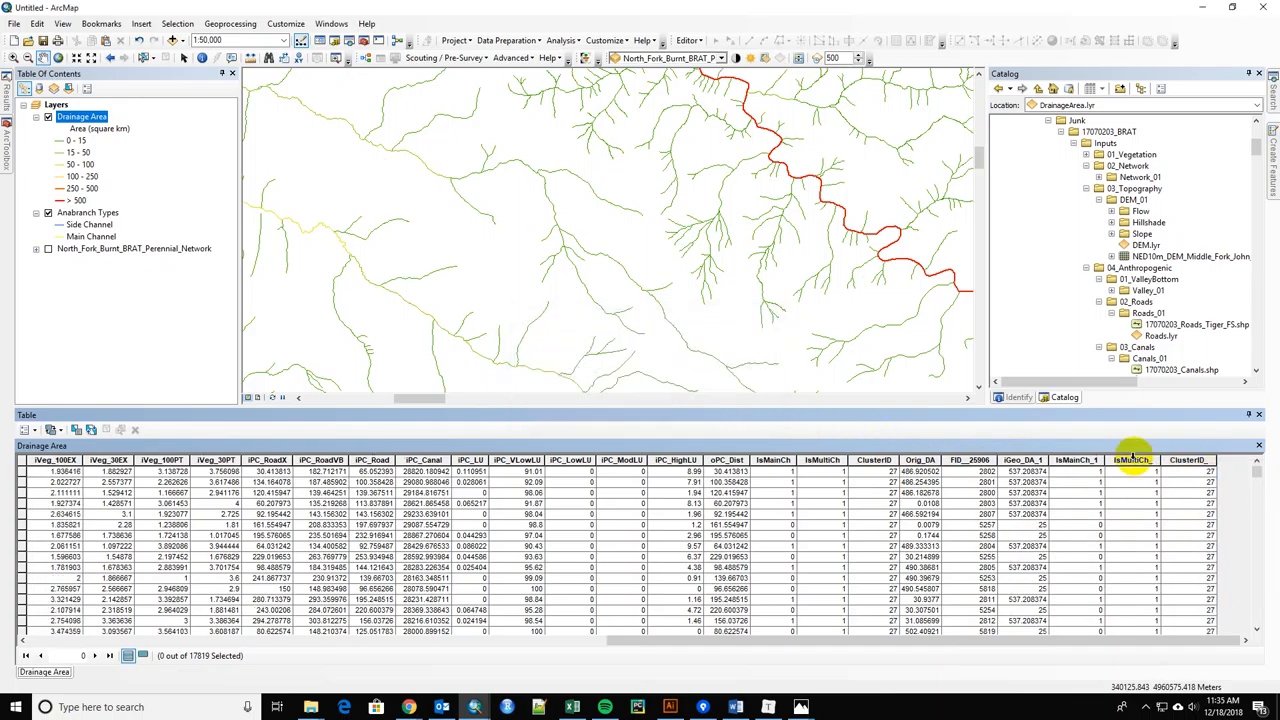
pyautogui.rightClick(1130, 460)
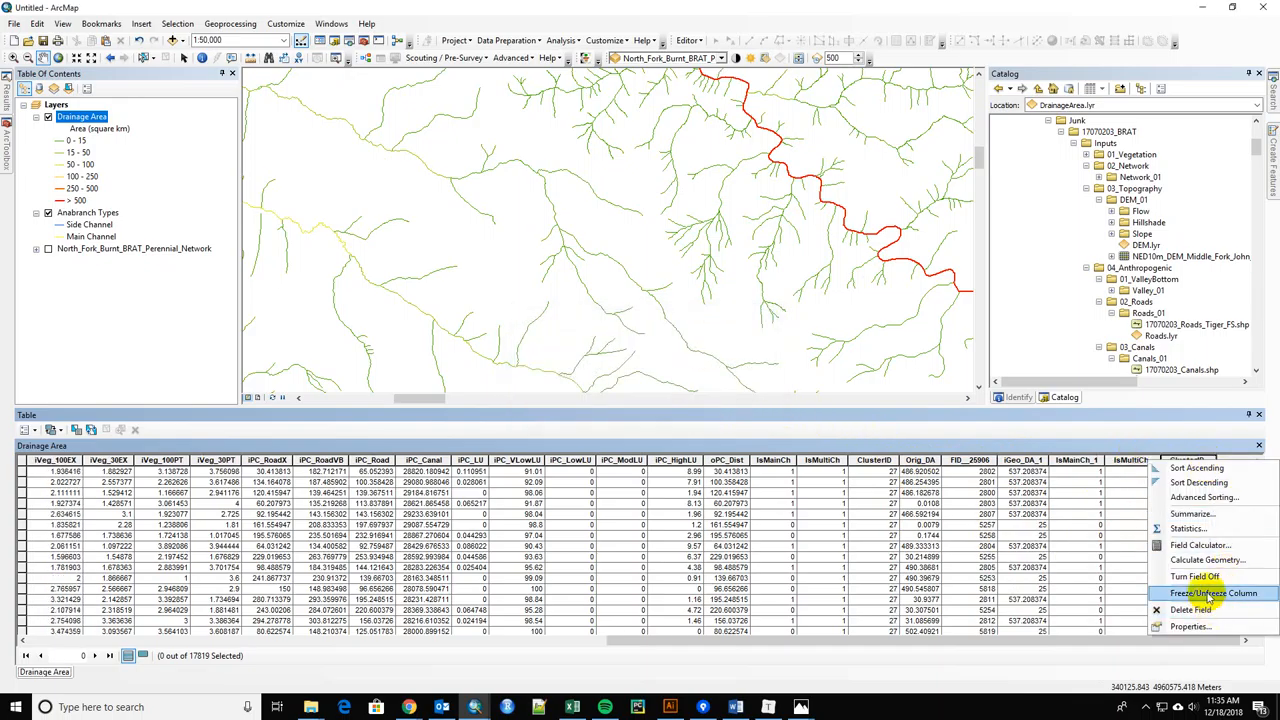
pyautogui.click(1189, 609)
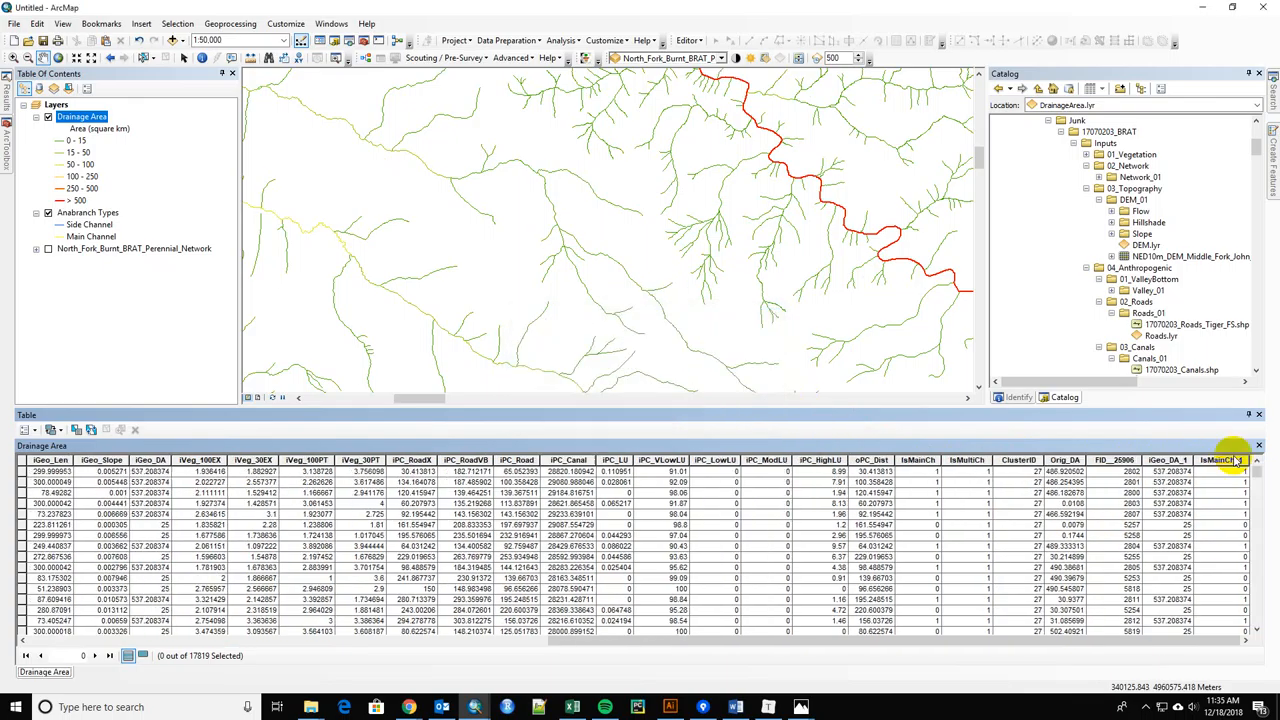
pyautogui.rightClick(1220, 460)
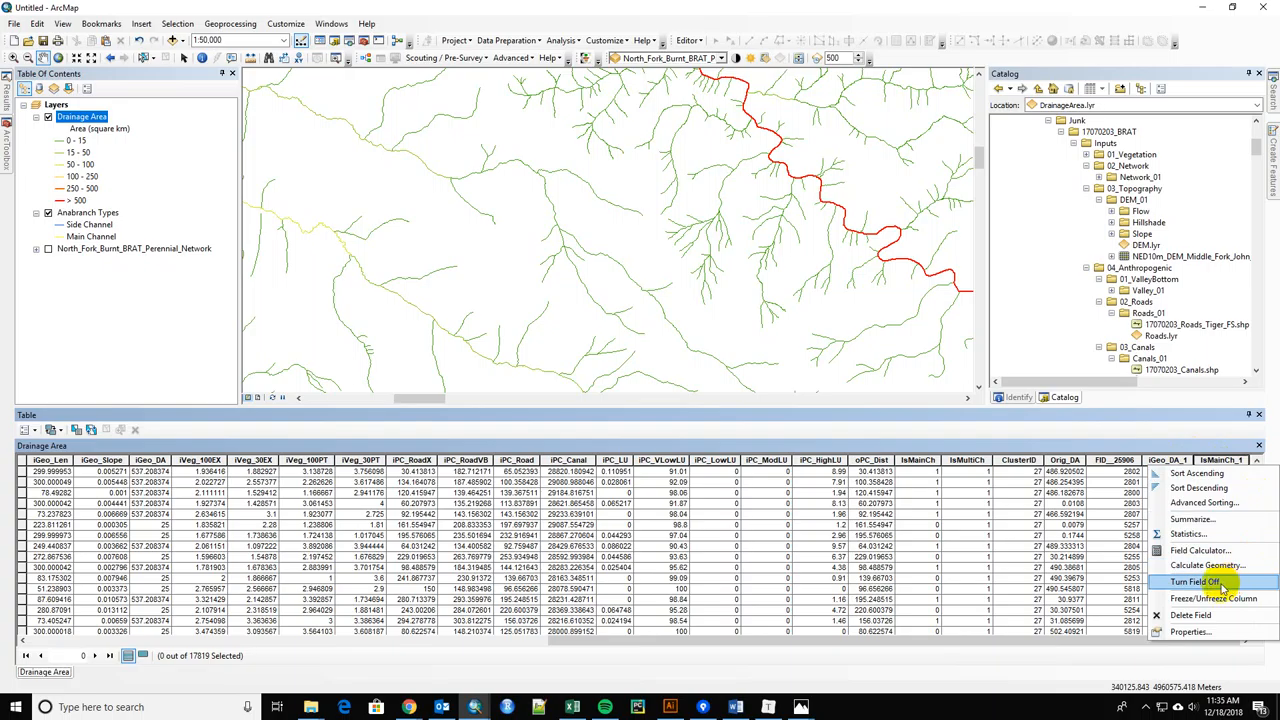
pyautogui.click(1190, 615)
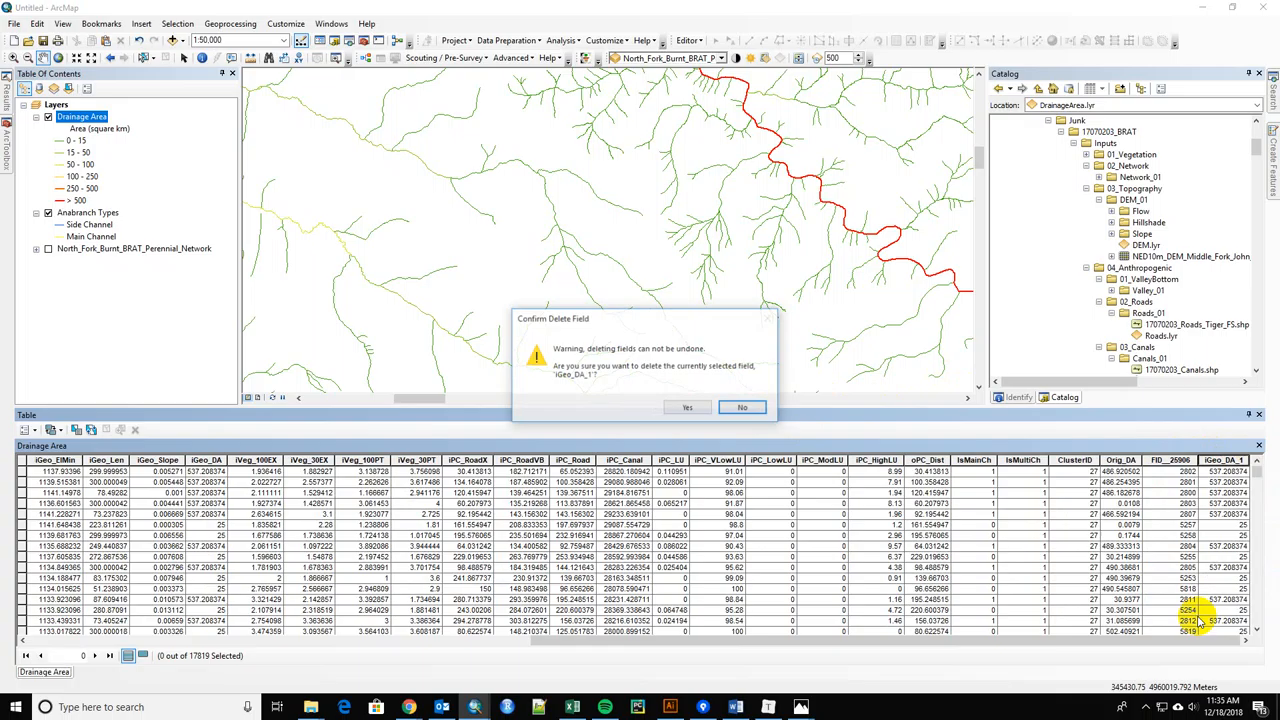
pyautogui.click(687, 407)
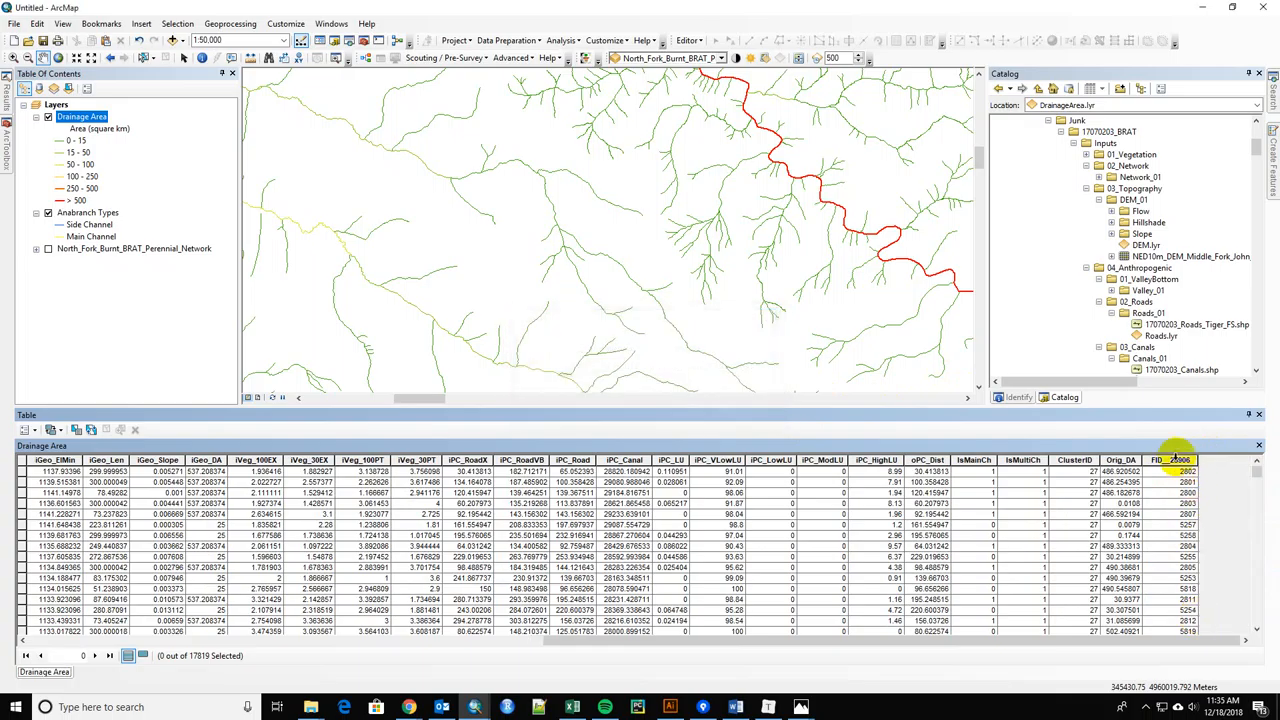
pyautogui.click(1170, 460)
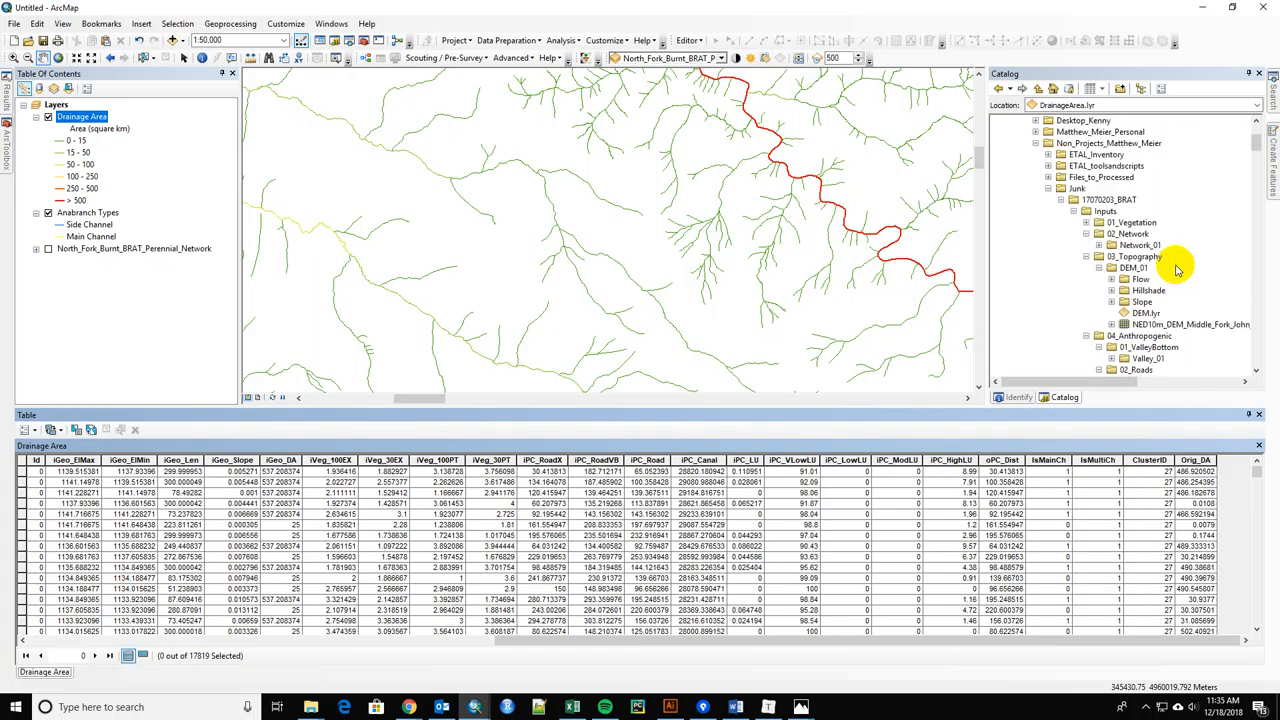
pyautogui.scroll(-3)
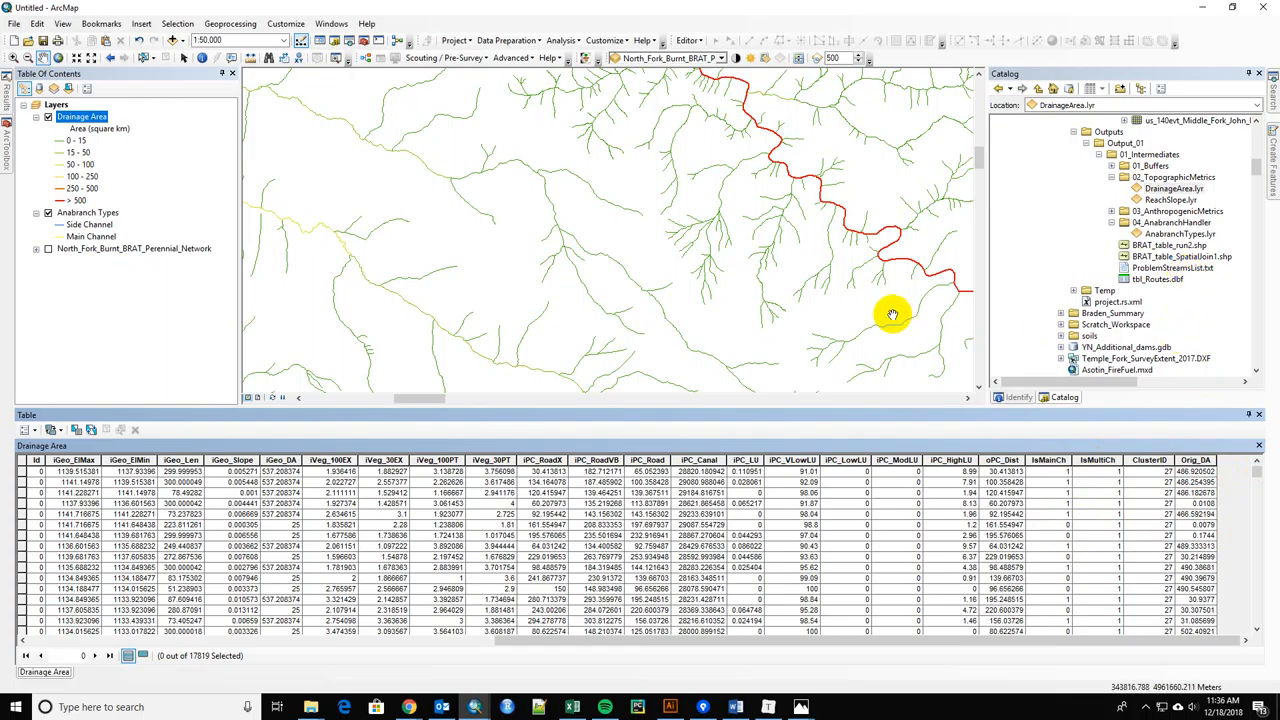
pyautogui.rightClick(82, 117)
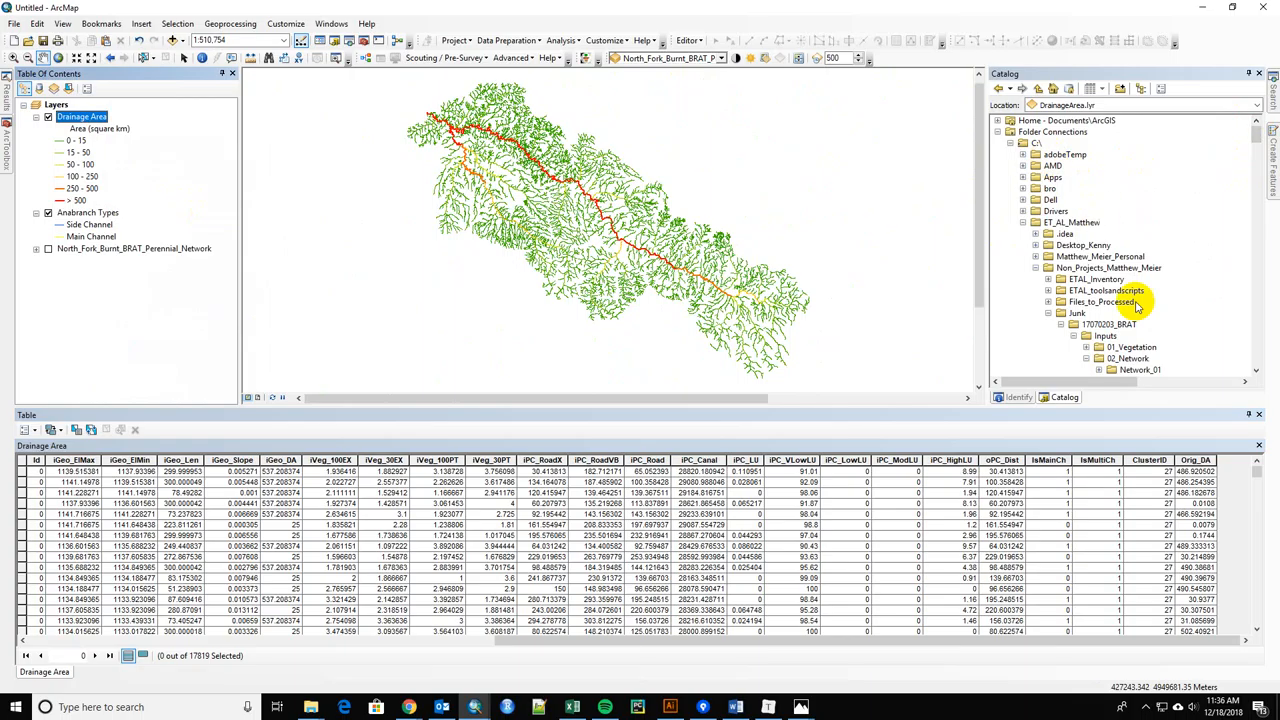
pyautogui.scroll(-3)
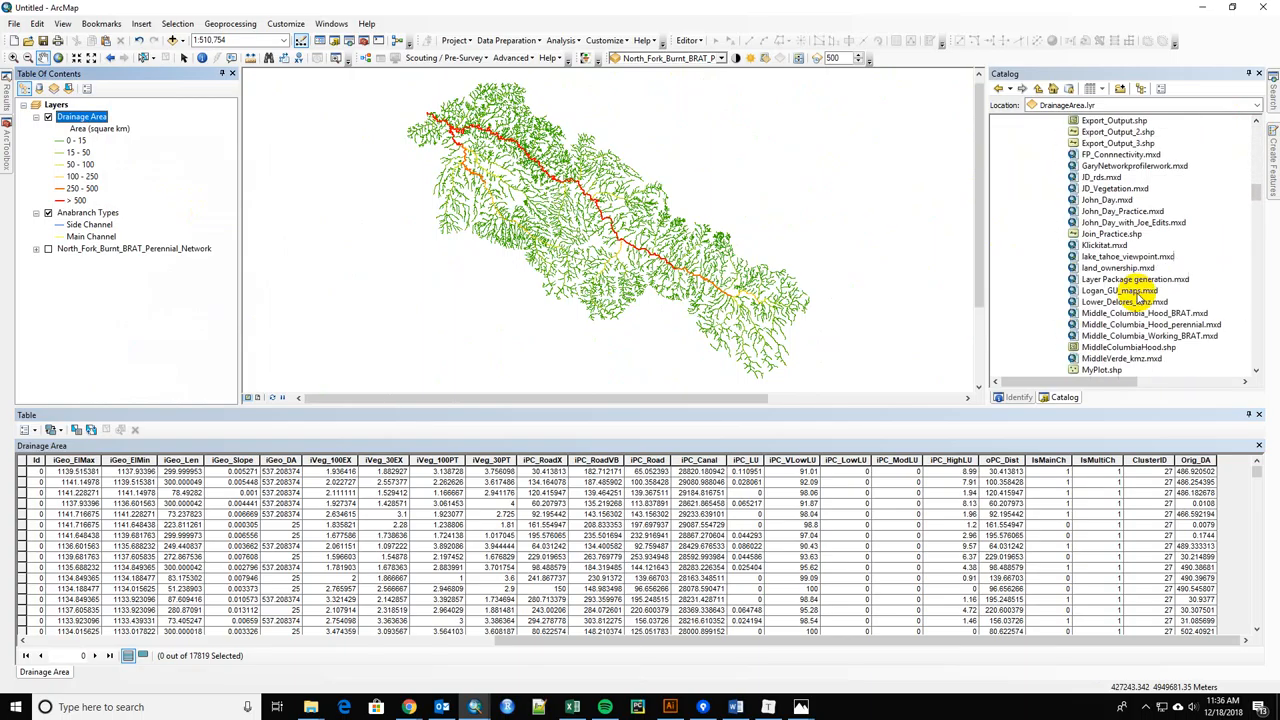